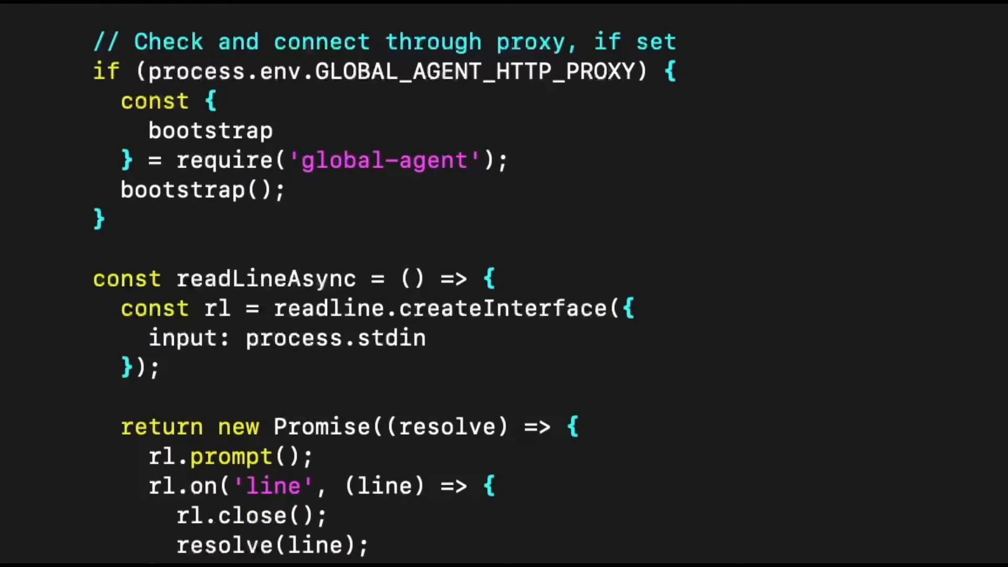
Step: Scroll through similarity.js past the proxy block, readLineAsync, dbConfig, topK 5 and embeddingModel
scroll("down", 3)
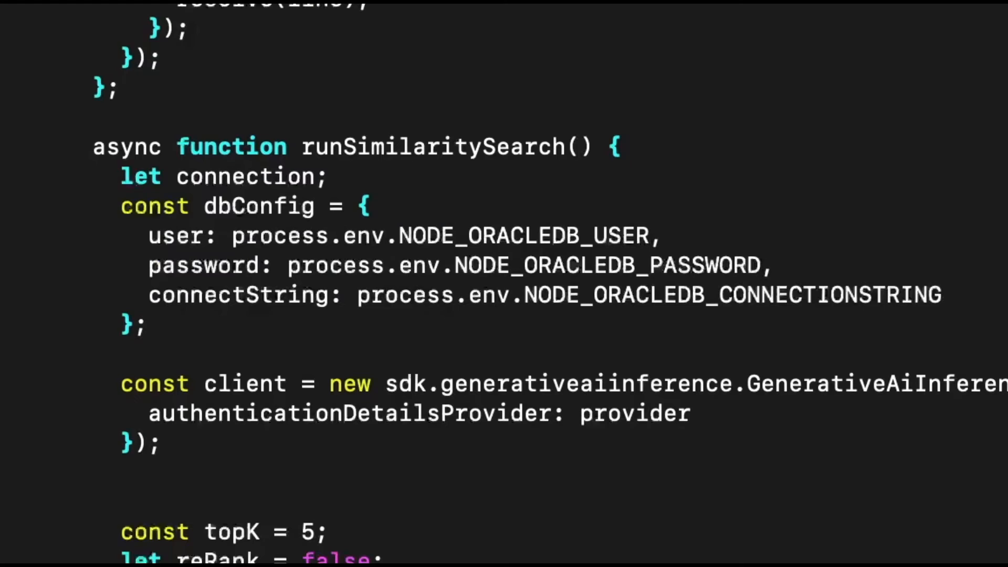
left_click(765, 265)
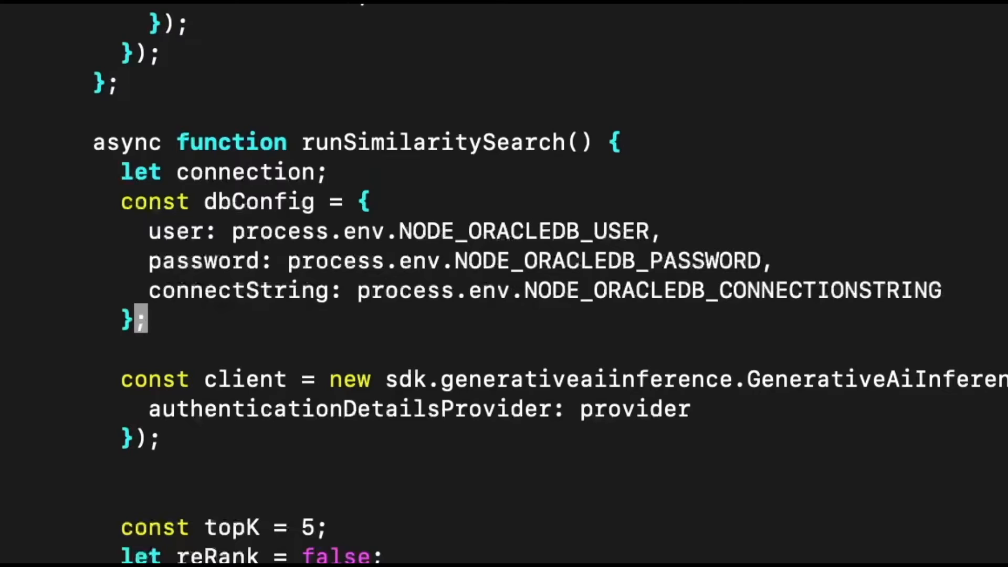
left_click(686, 408)
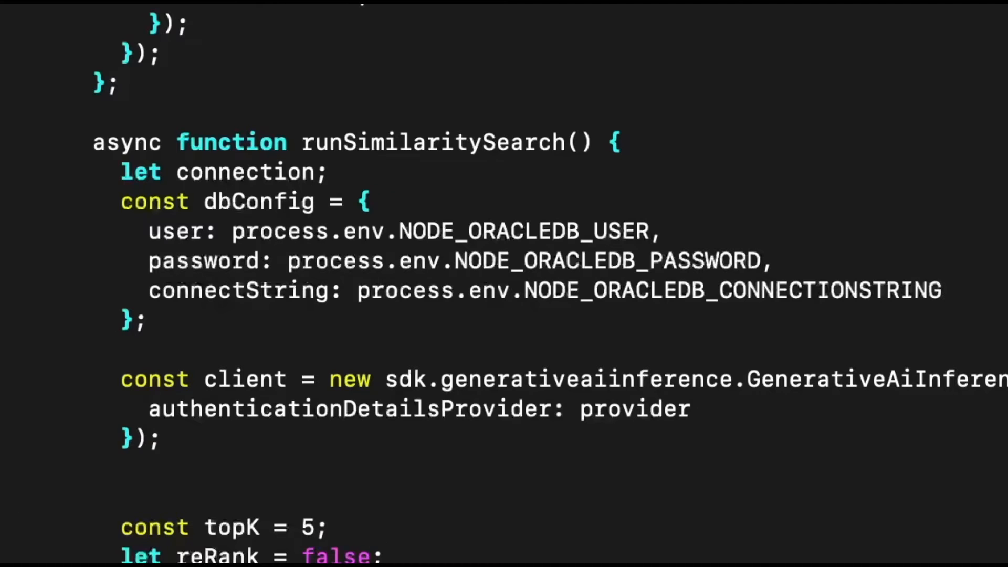
scroll("down", 3)
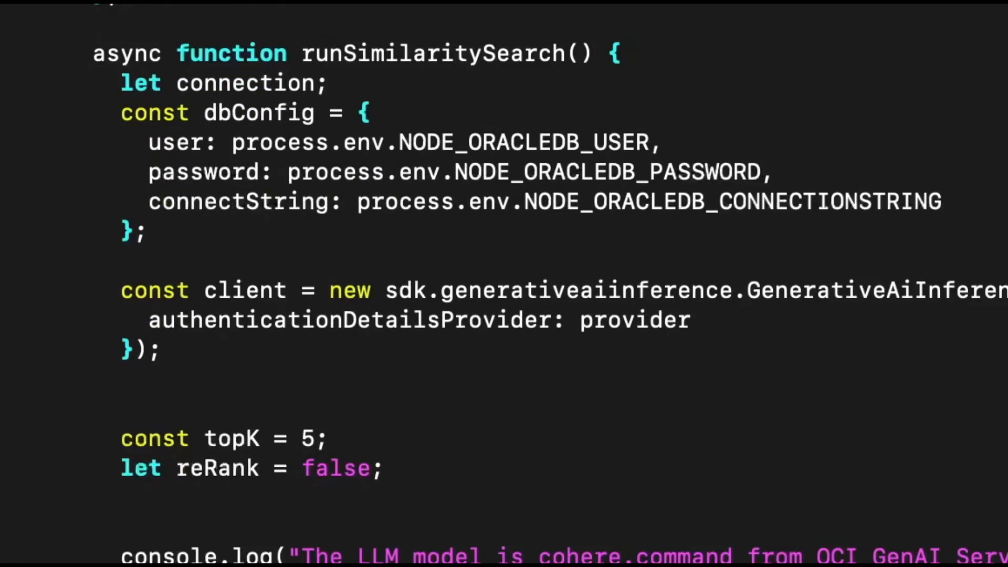
scroll("down", 3)
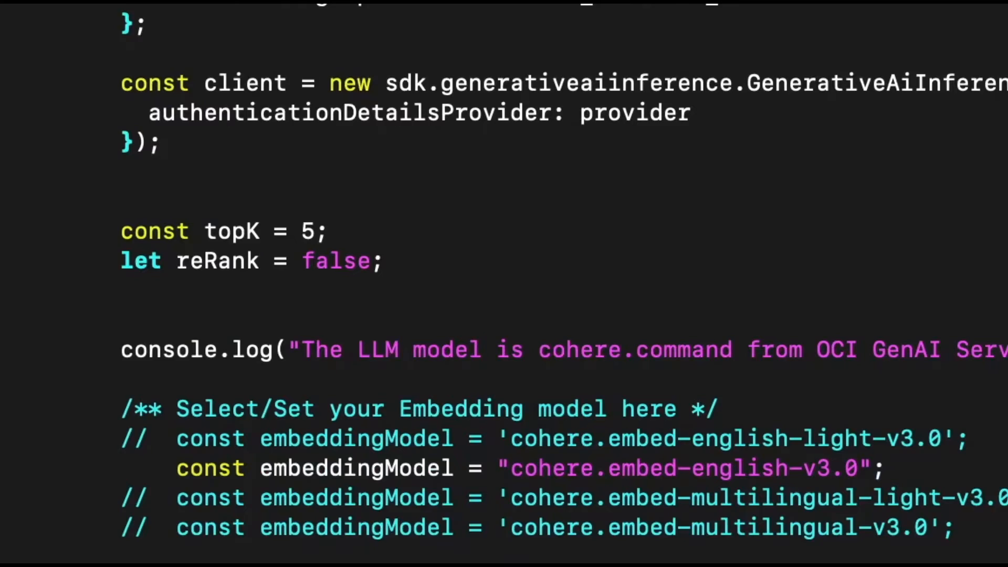
scroll("down", 3)
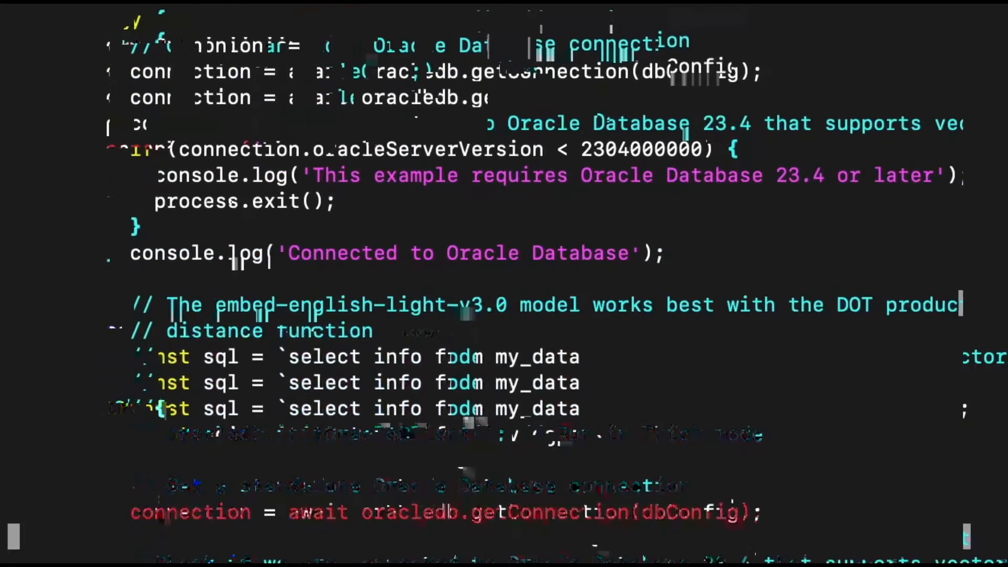
Step: Scroll past the reRank options, database version check, vector_distance SQL query and while loop
scroll("up", 3)
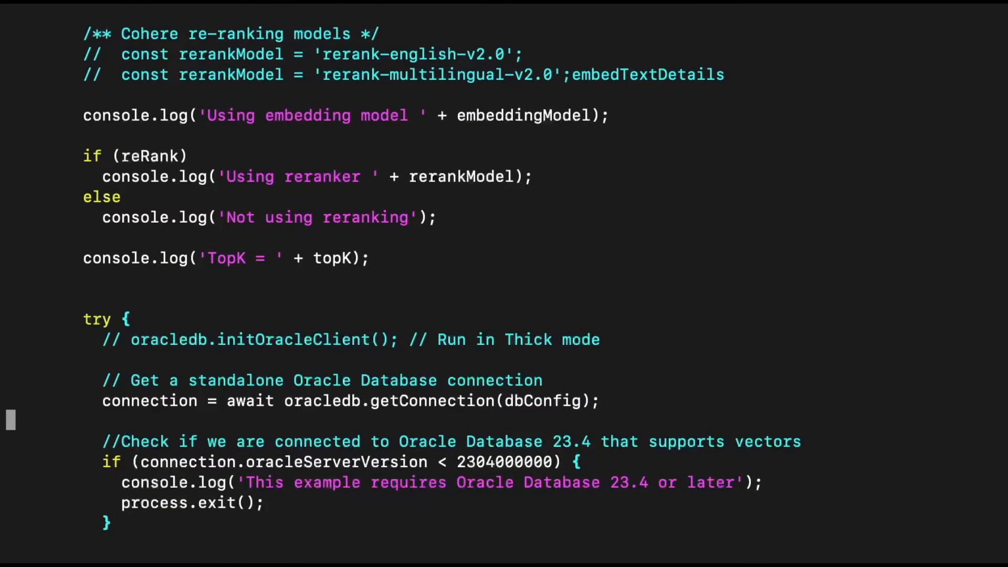
scroll("down", 3)
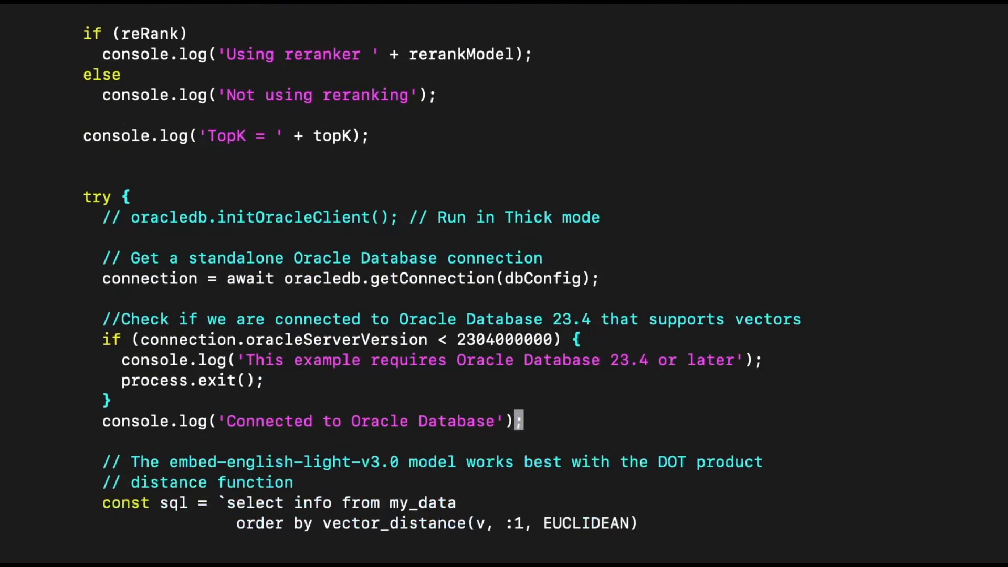
scroll("down", 3)
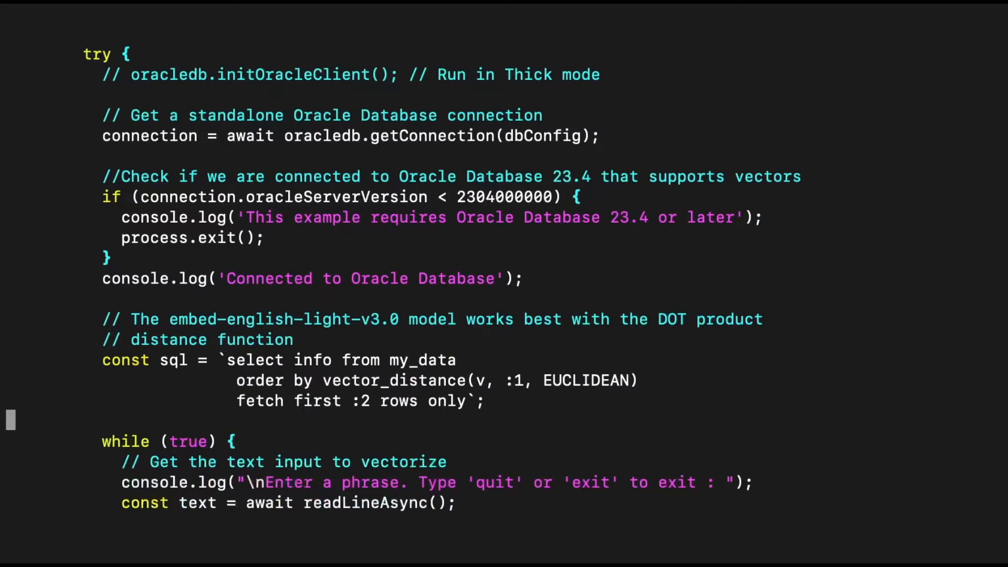
scroll("down", 3)
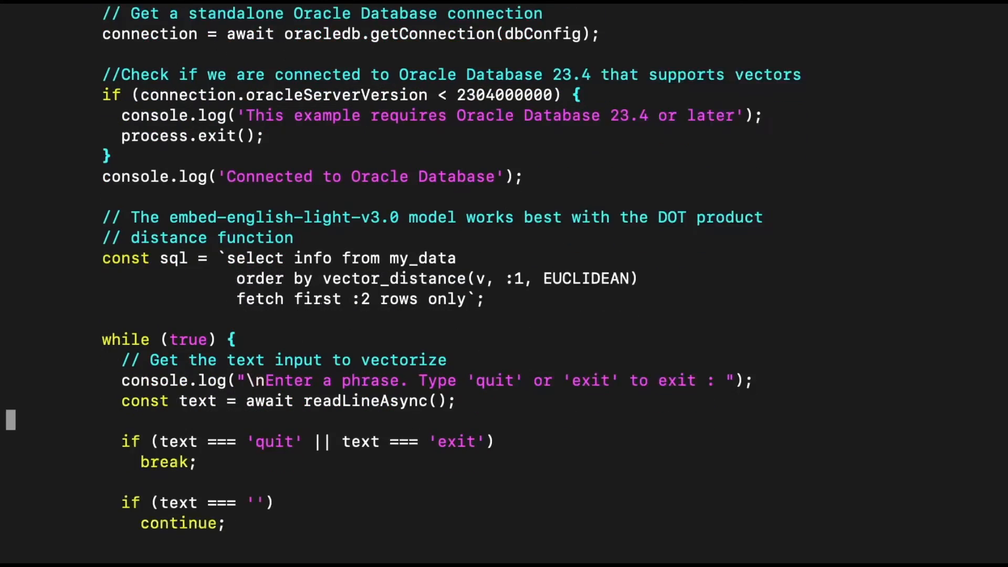
scroll("down", 3)
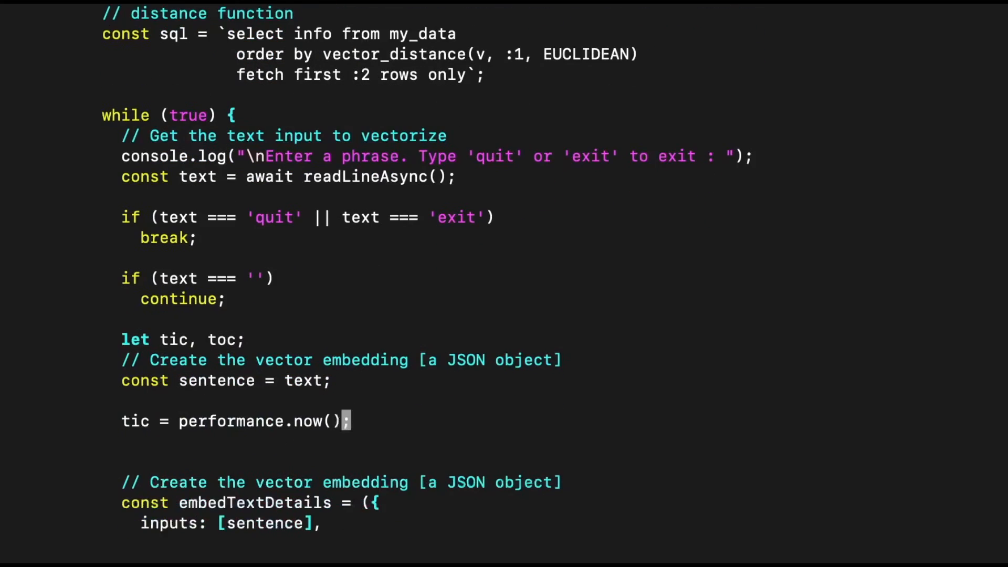
scroll("down", 3)
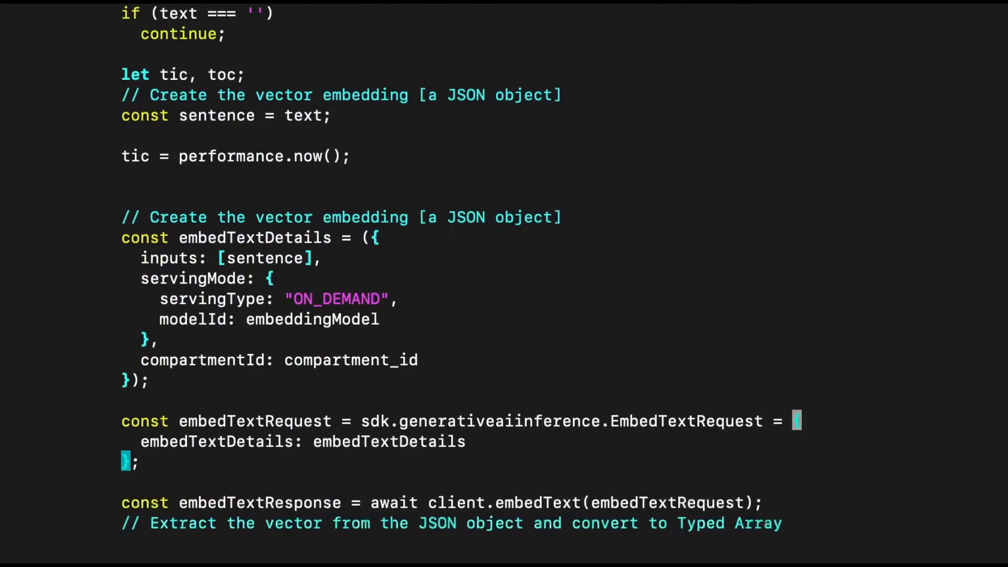
Step: Scroll through embedTextRequest, connection.execute, the docs loop and the reRank if/else branch
scroll("down", 3)
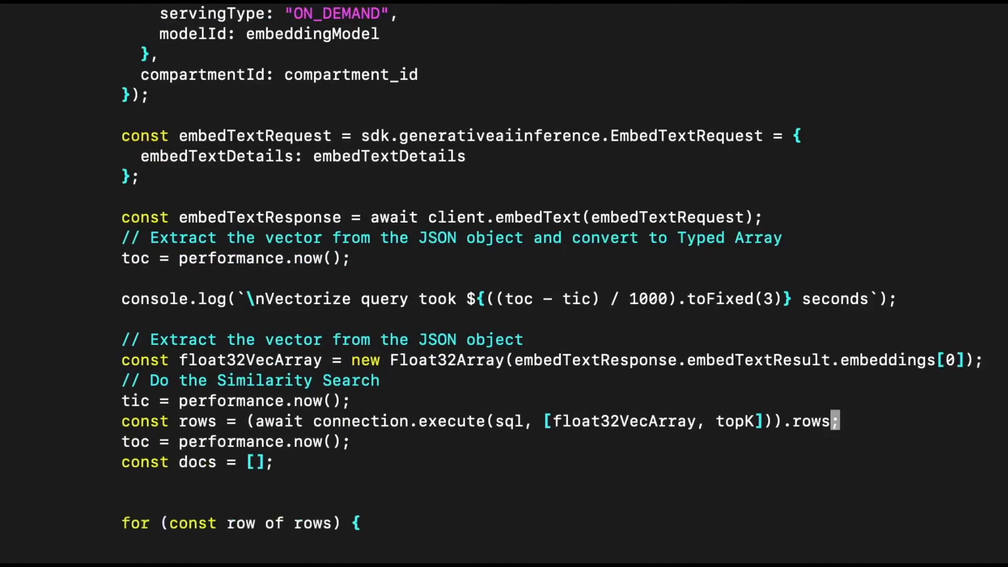
scroll("down", 3)
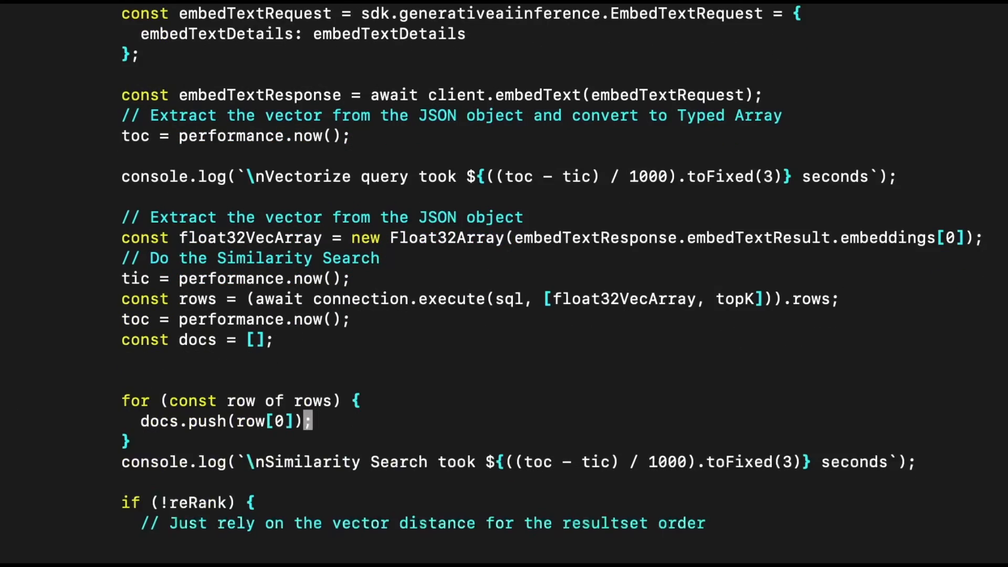
scroll("down", 3)
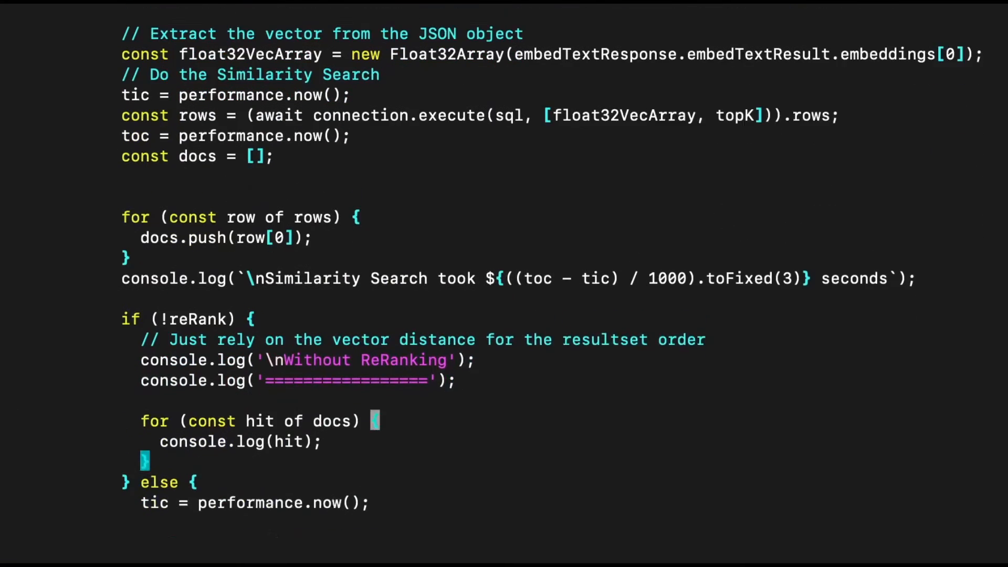
scroll("down", 3)
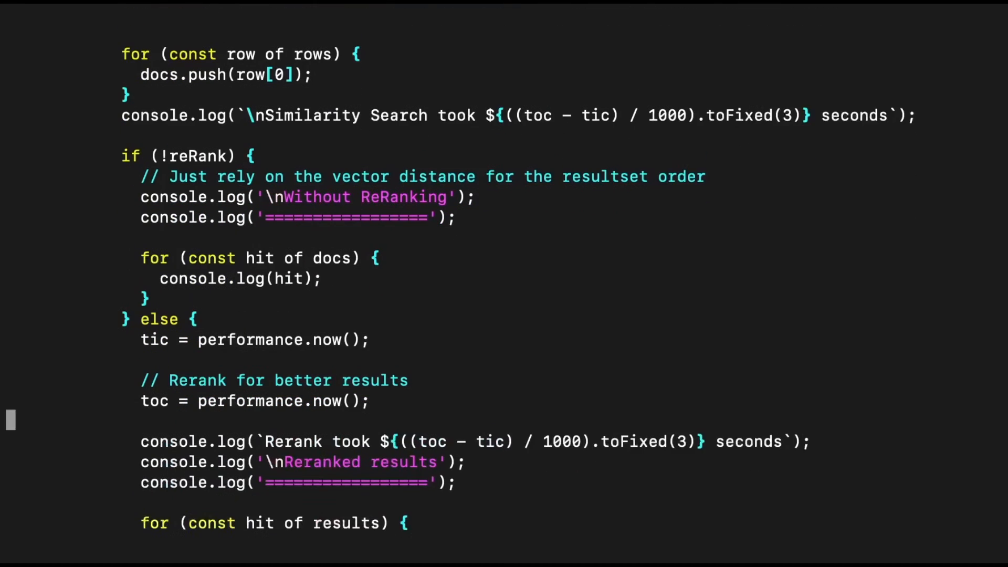
scroll("down", 3)
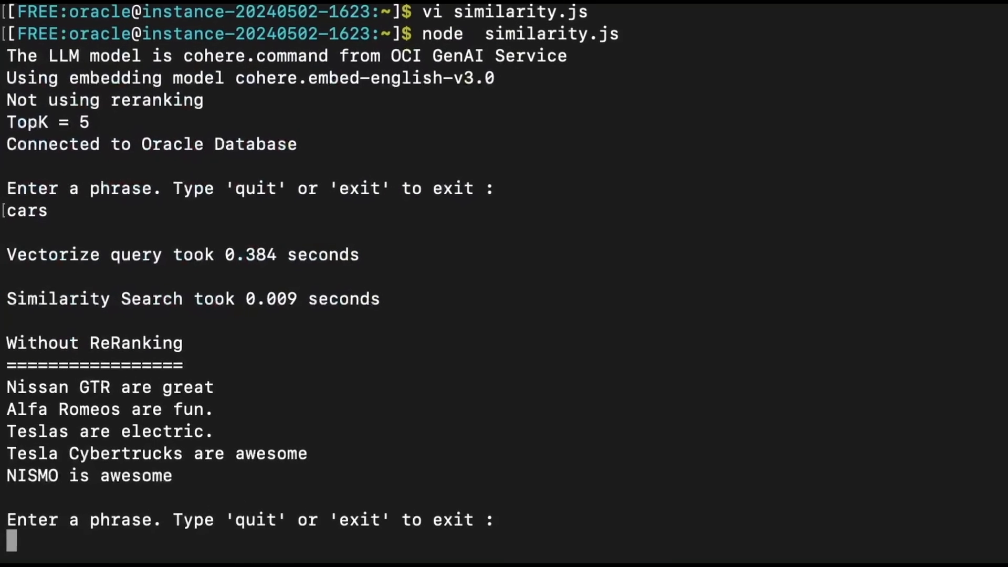
Step: Scroll the Terminal output showing the five car-related matches returned for 'cars'
scroll("down", 3)
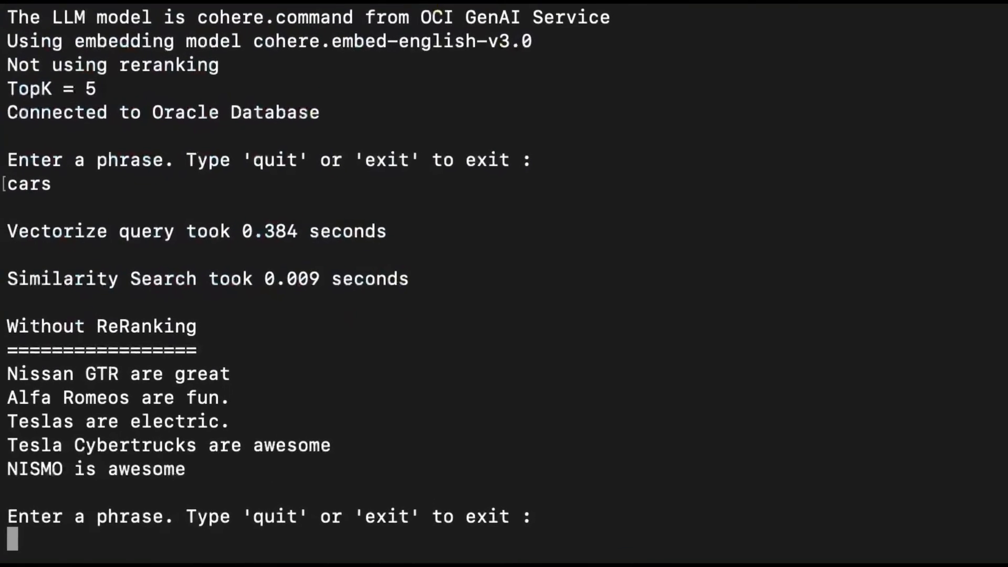